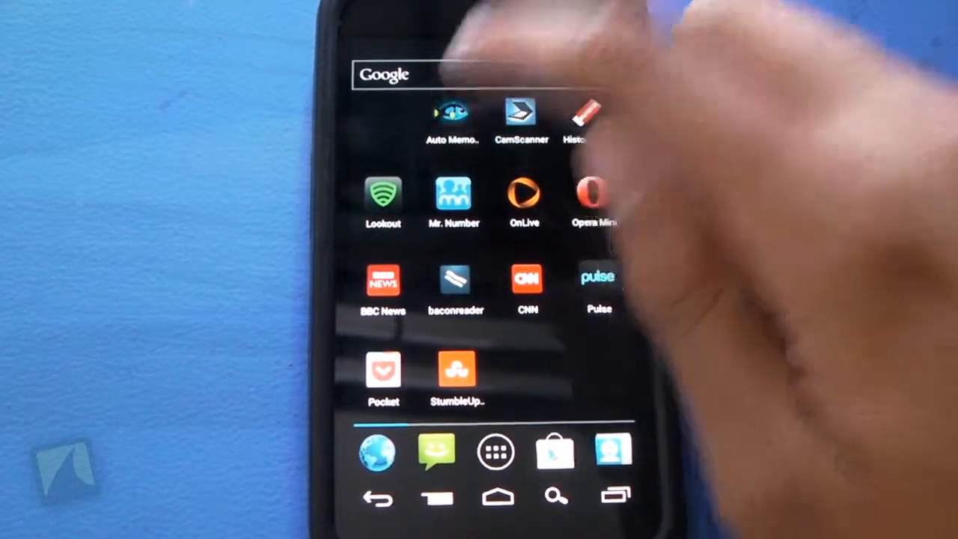
# Launch Auto Memory Manager, allow superuser access and dismiss the Attention notice to reach the help page
pyautogui.click(452, 120)
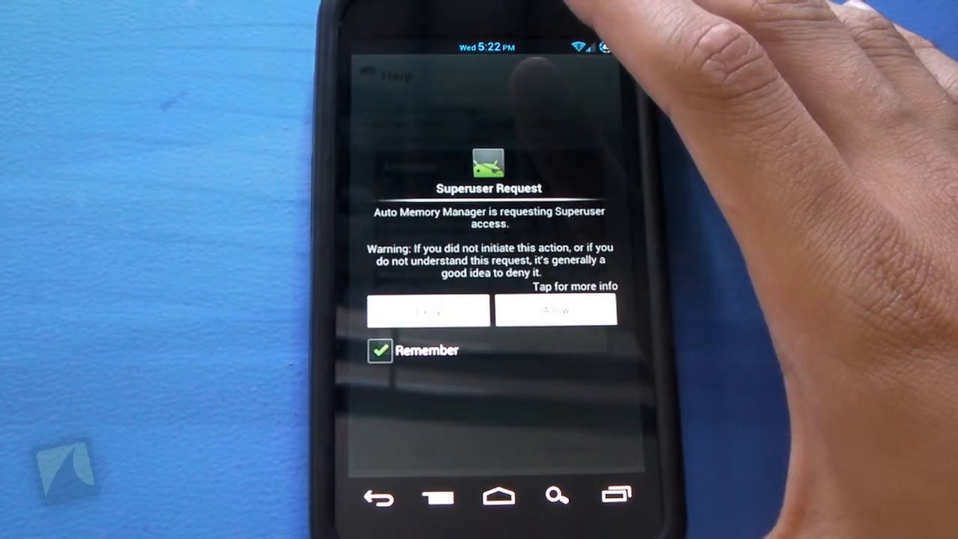
pyautogui.click(555, 309)
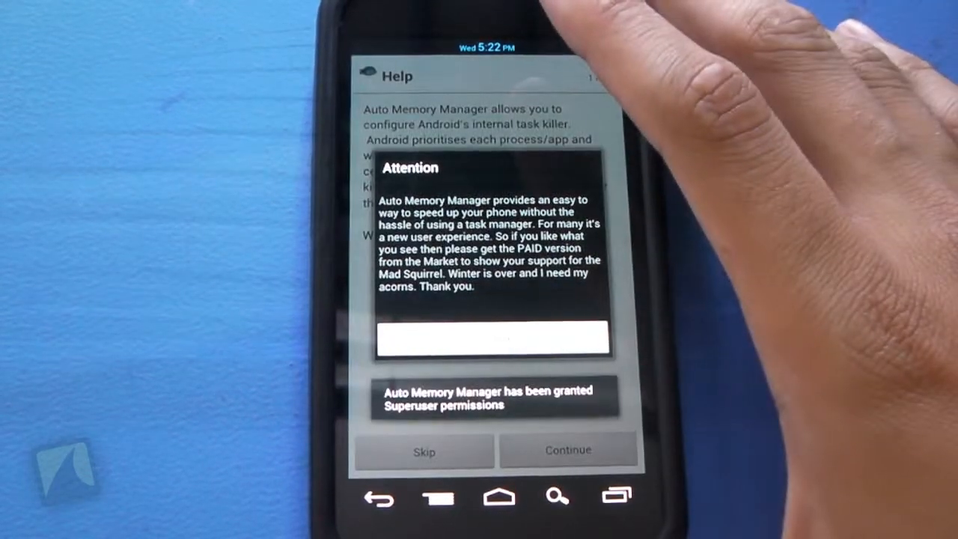
pyautogui.click(568, 449)
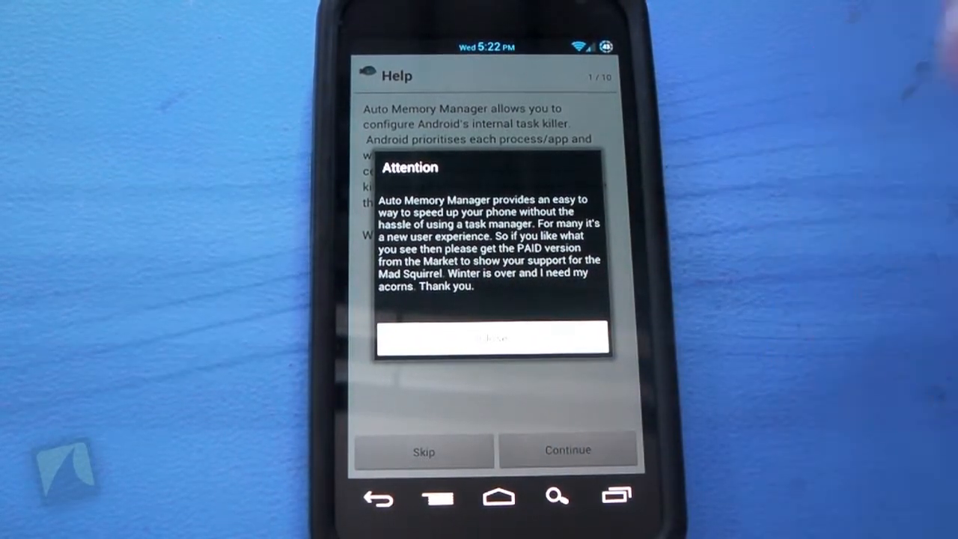
pyautogui.click(492, 338)
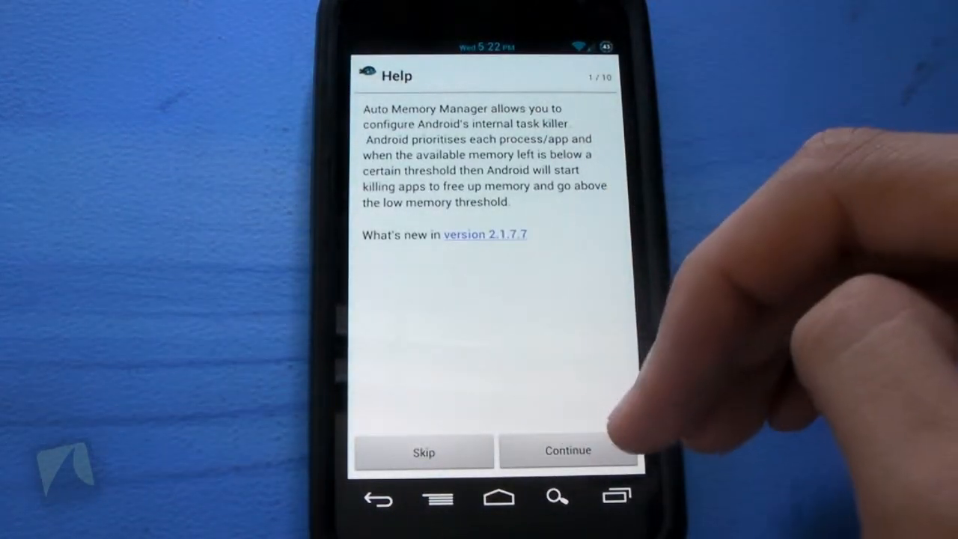
# Skip the help guide to reach the main screen with the six threshold sliders
pyautogui.click(567, 449)
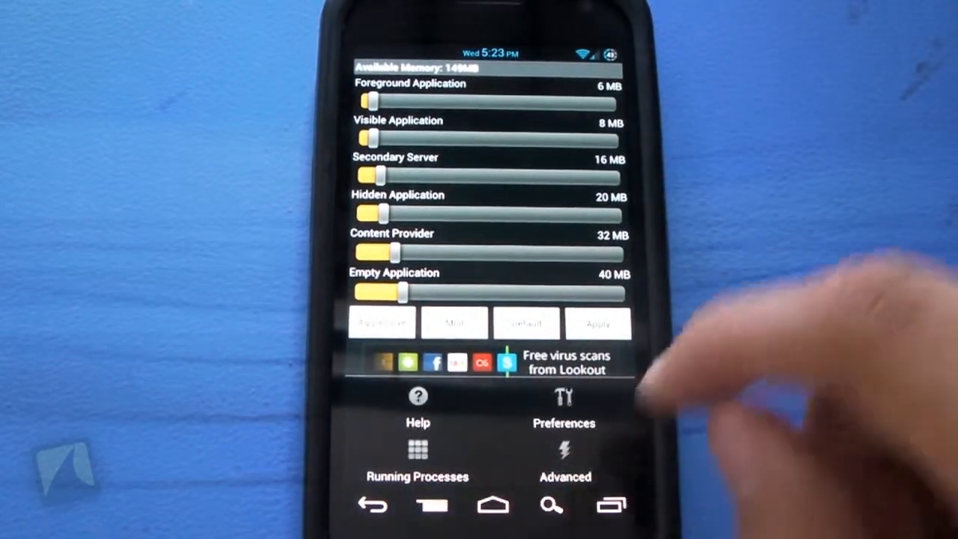
pyautogui.click(418, 404)
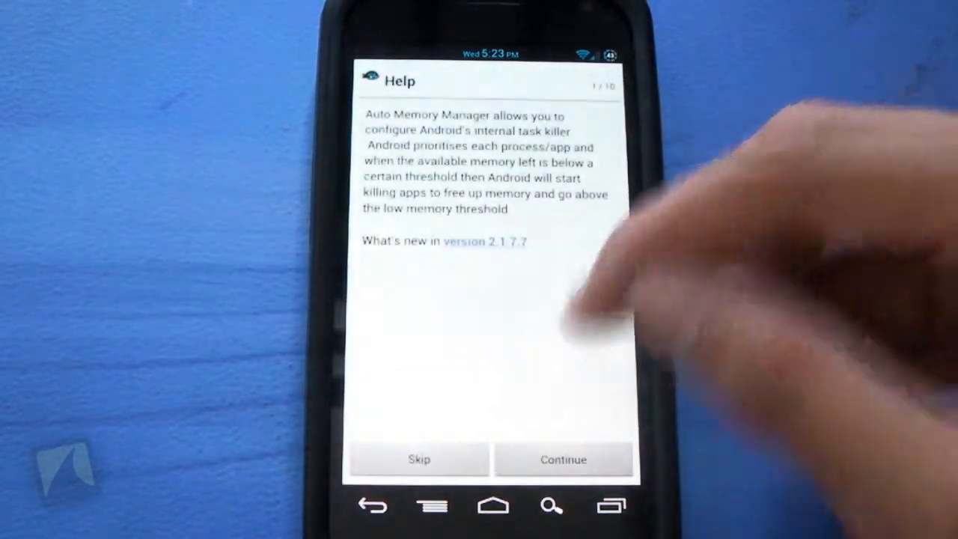
pyautogui.click(562, 458)
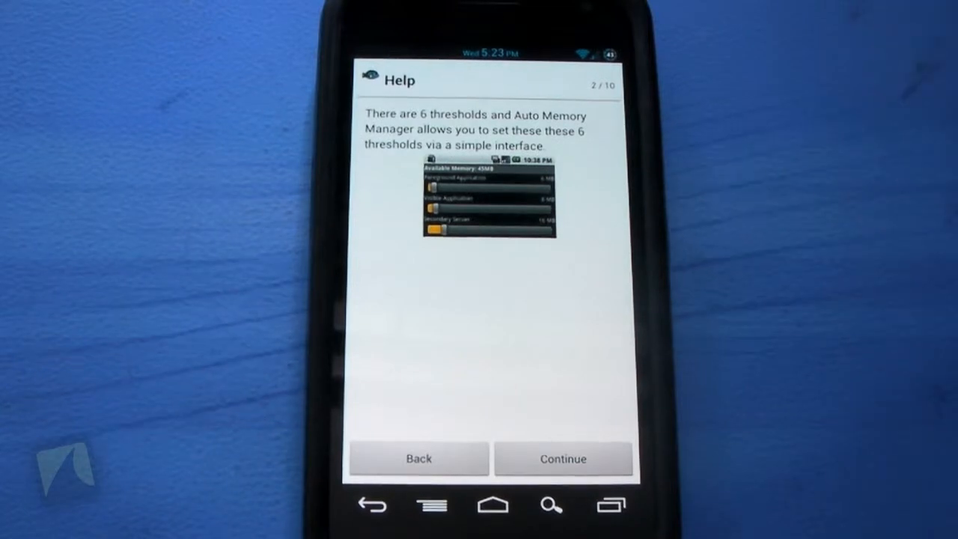
pyautogui.click(563, 458)
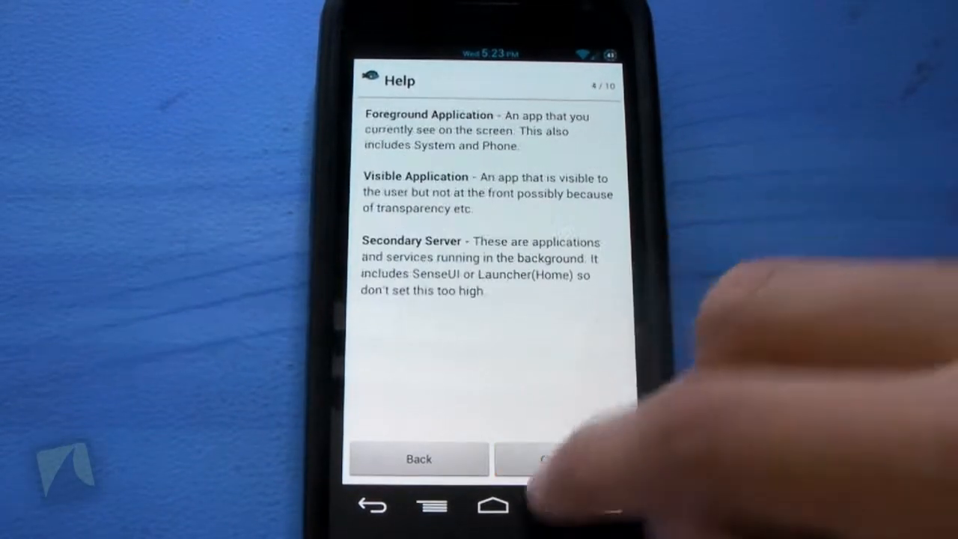
pyautogui.click(561, 459)
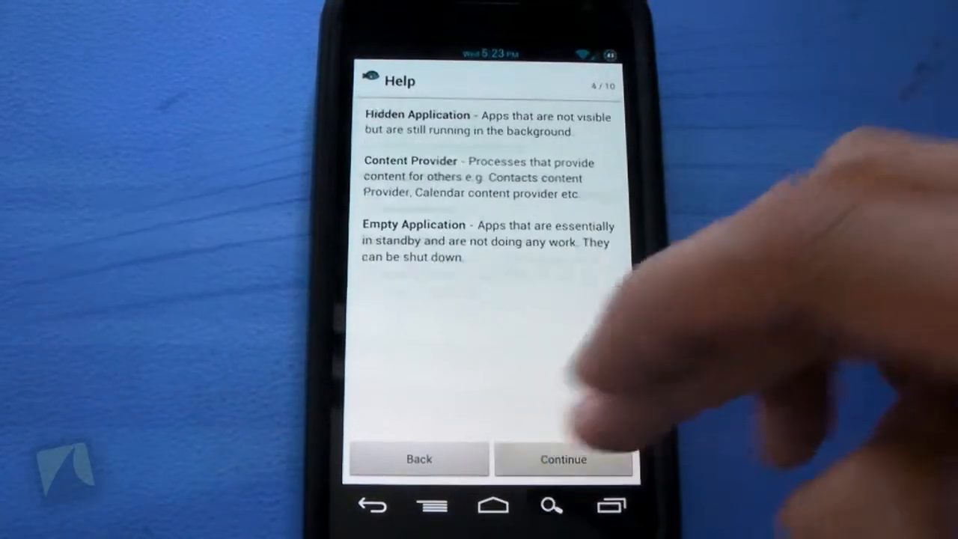
pyautogui.click(563, 458)
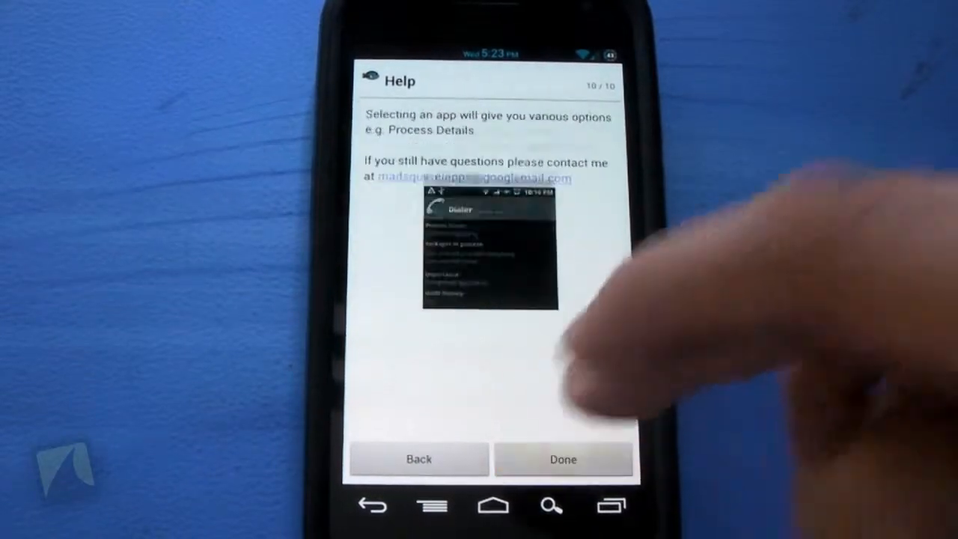
pyautogui.click(563, 458)
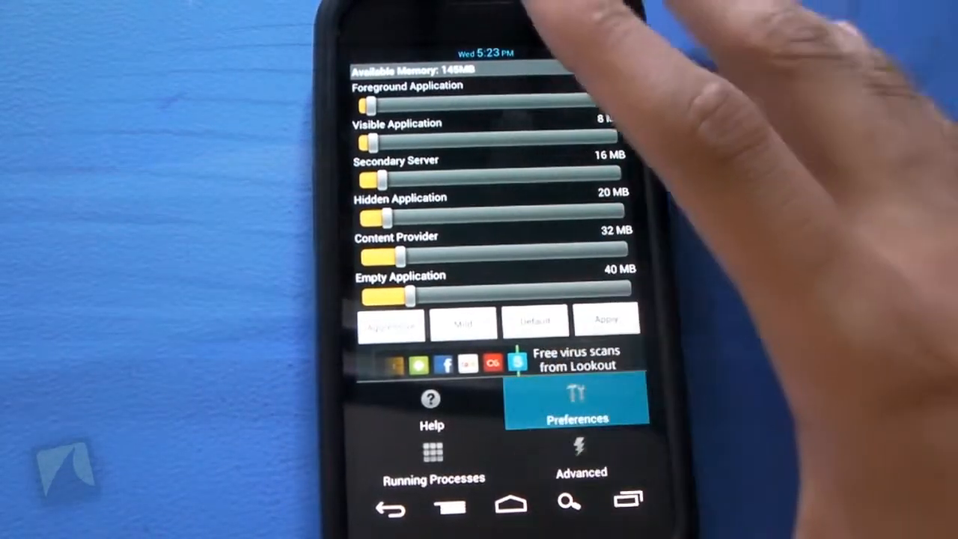
pyautogui.click(577, 401)
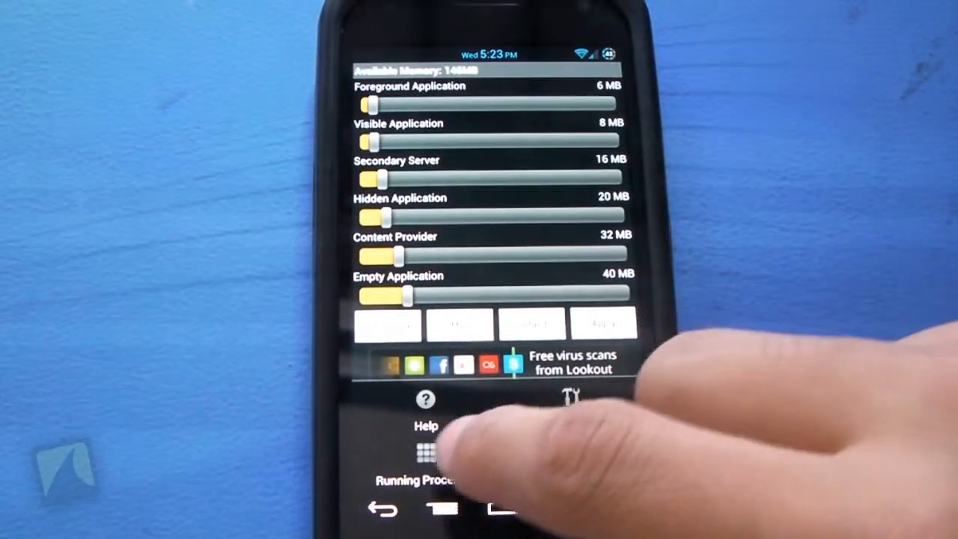
# Choose Running Processes from the menu and pick a view option in its dialog
pyautogui.click(420, 464)
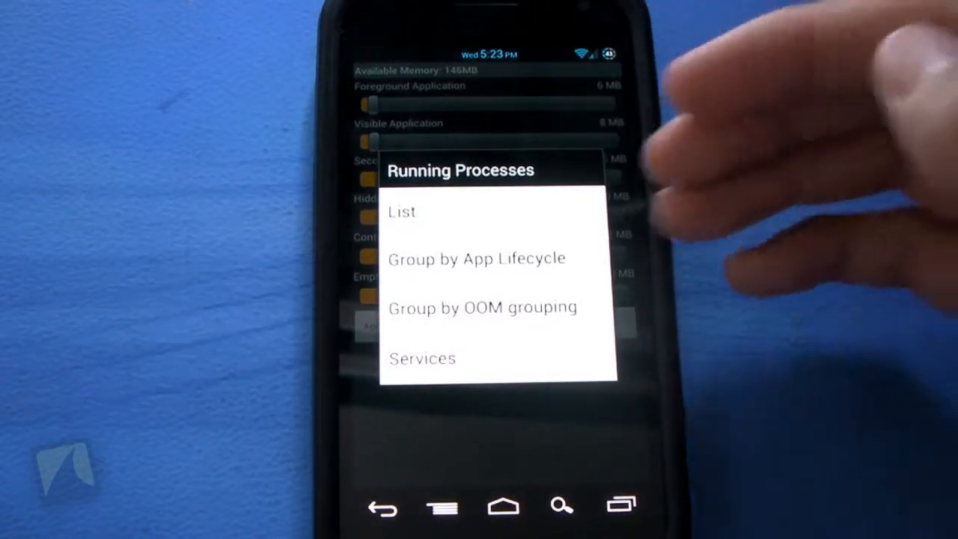
pyautogui.click(402, 212)
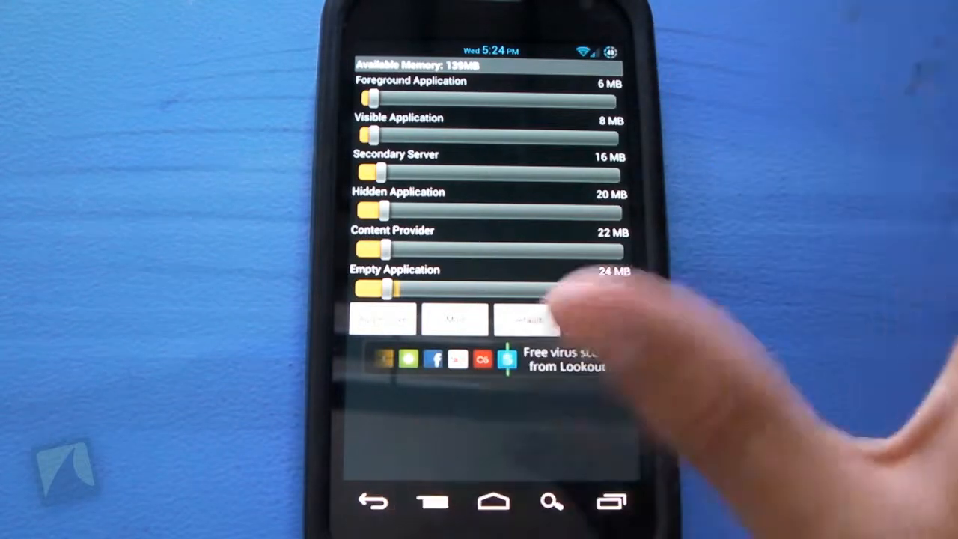
pyautogui.click(383, 317)
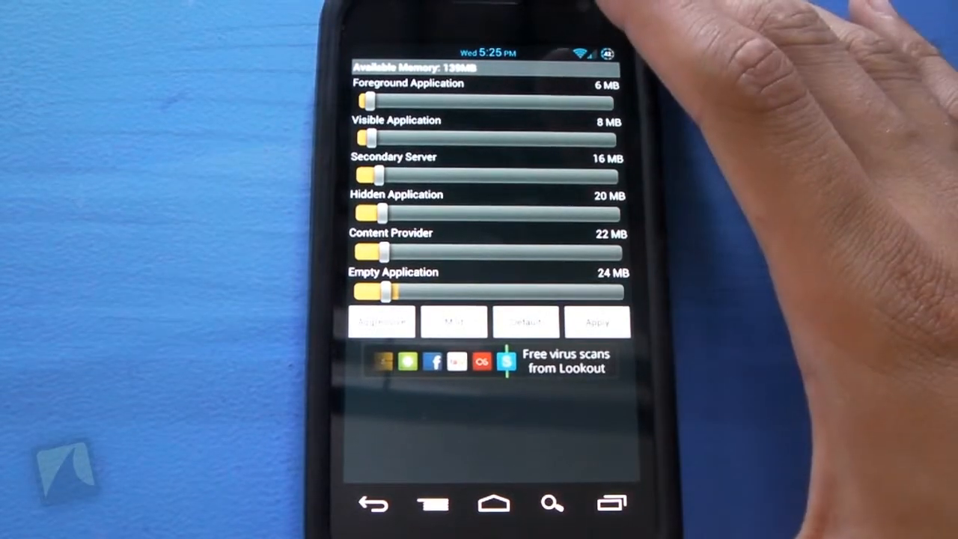
# Return to the phone's home screen, leaving the 22 MB and 24 MB thresholds in place
pyautogui.click(492, 503)
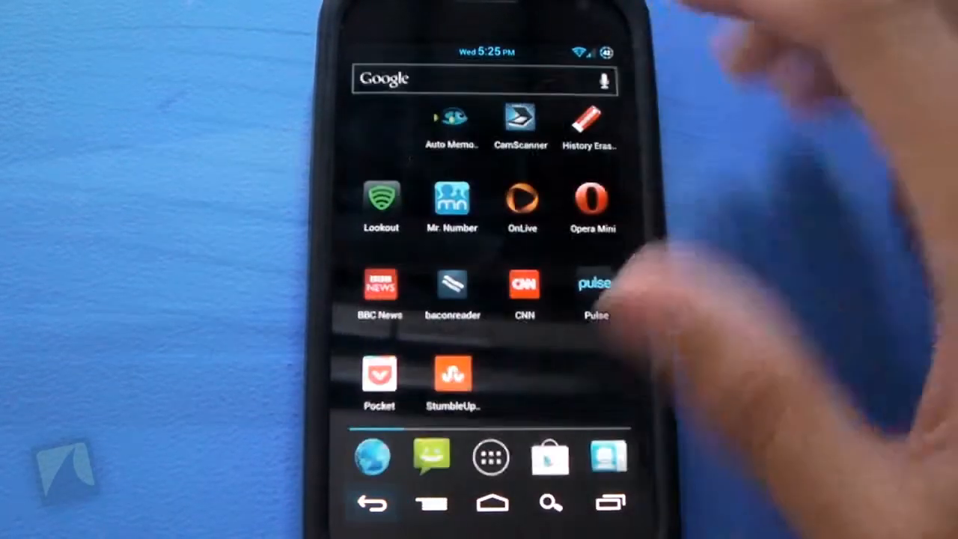